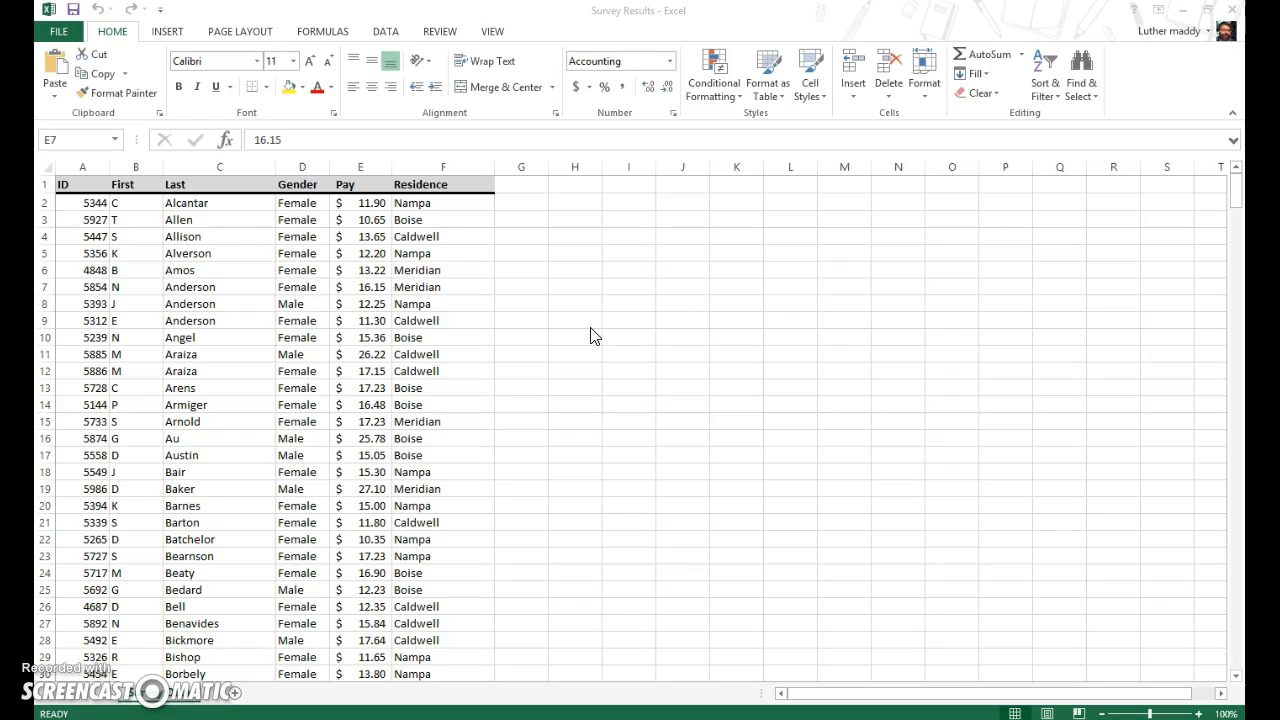
{"action": "mouse_move", "coordinate": [584, 422]}
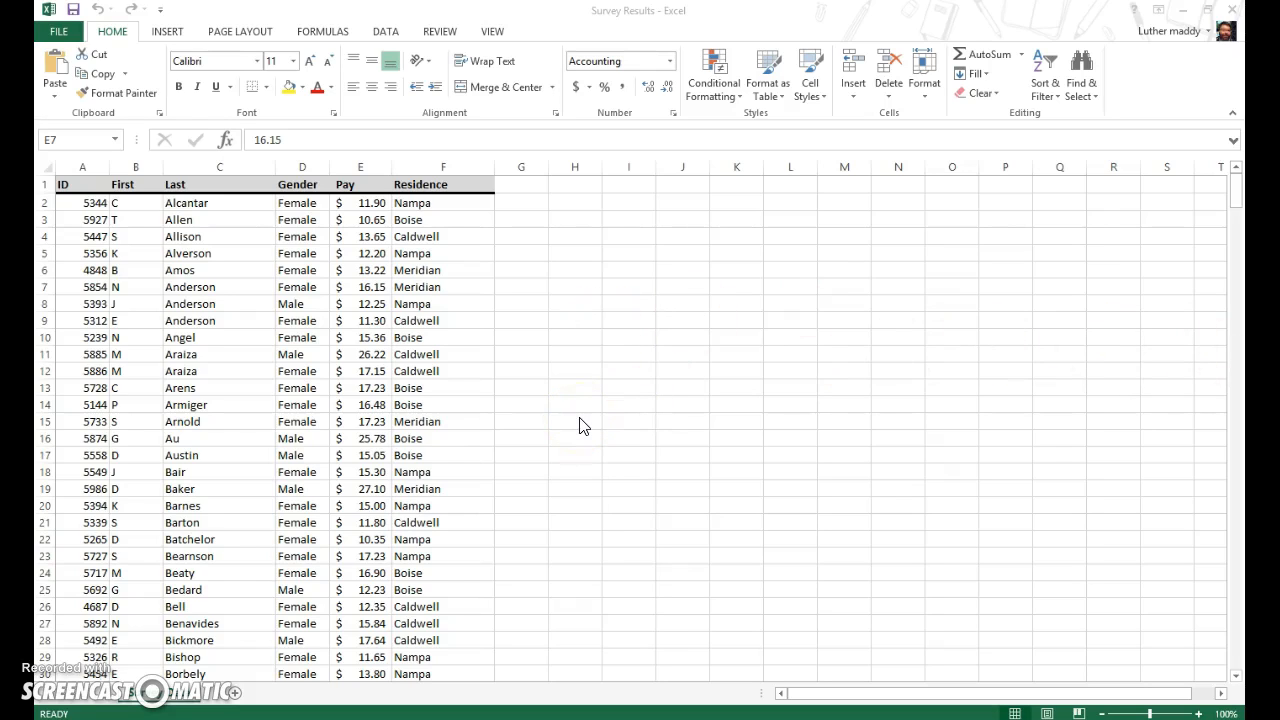
{"action": "mouse_move", "coordinate": [208, 216]}
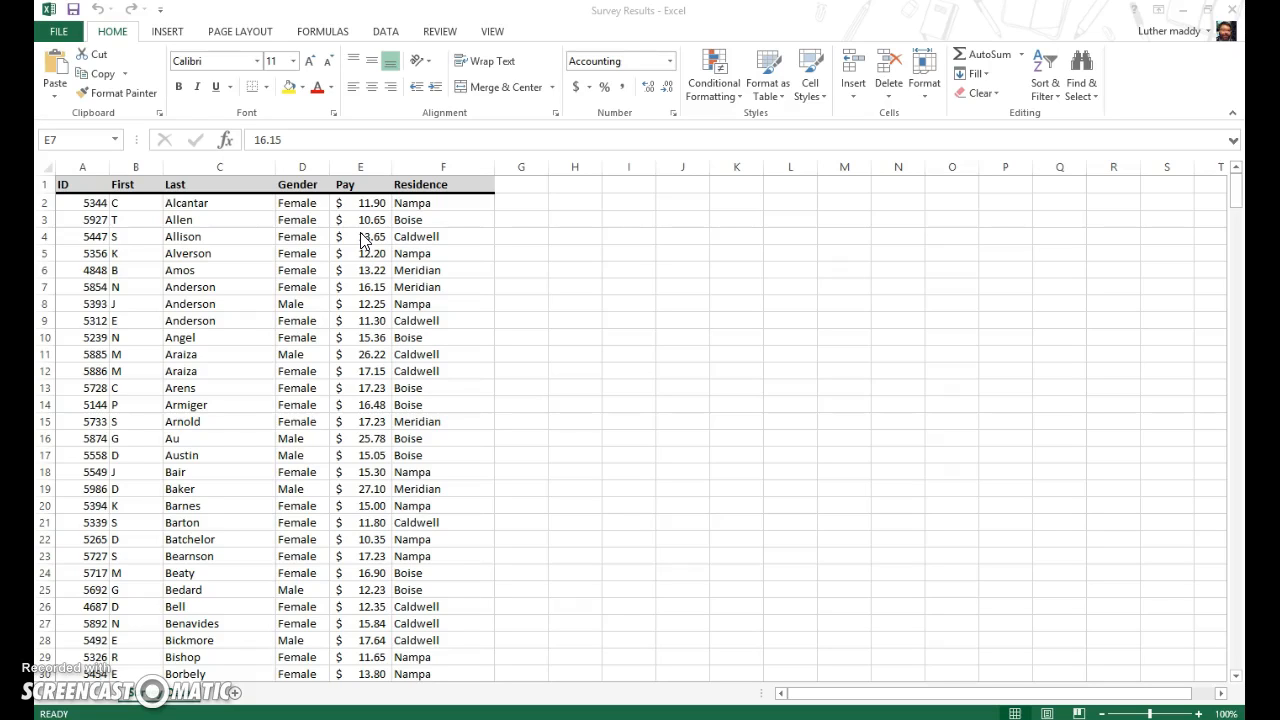
{"action": "mouse_move", "coordinate": [364, 240]}
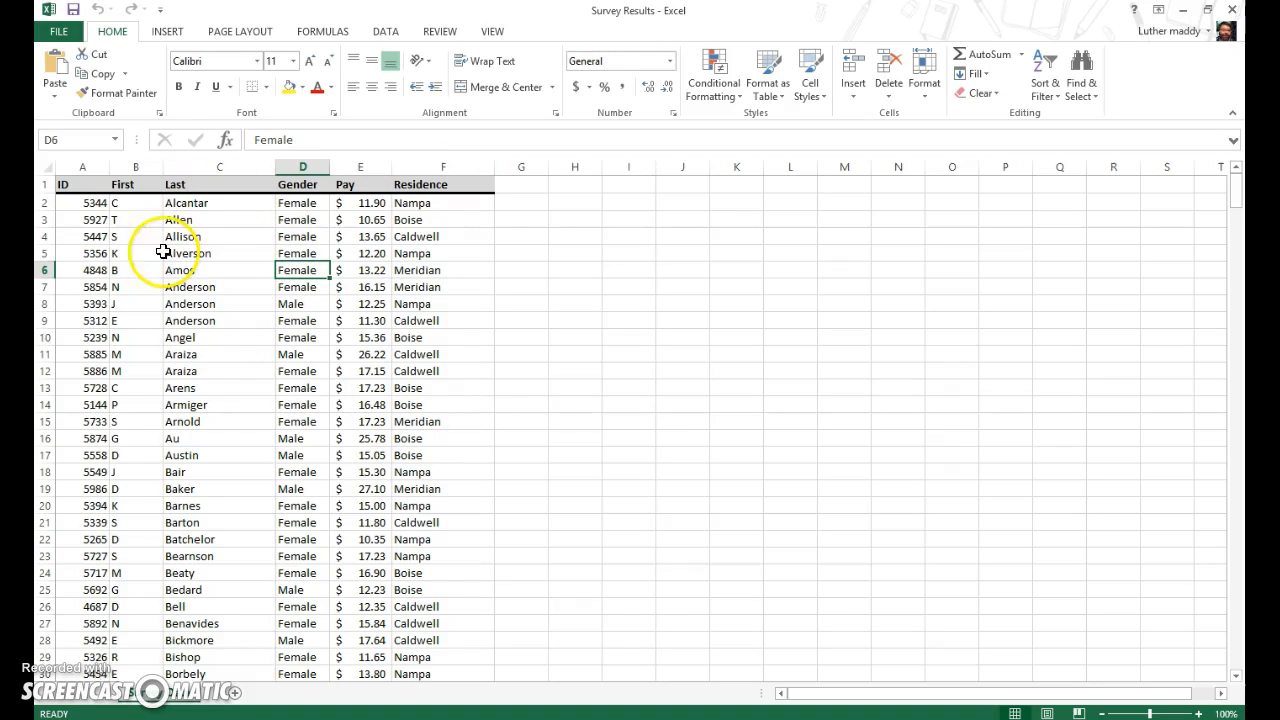
{"action": "mouse_move", "coordinate": [258, 360]}
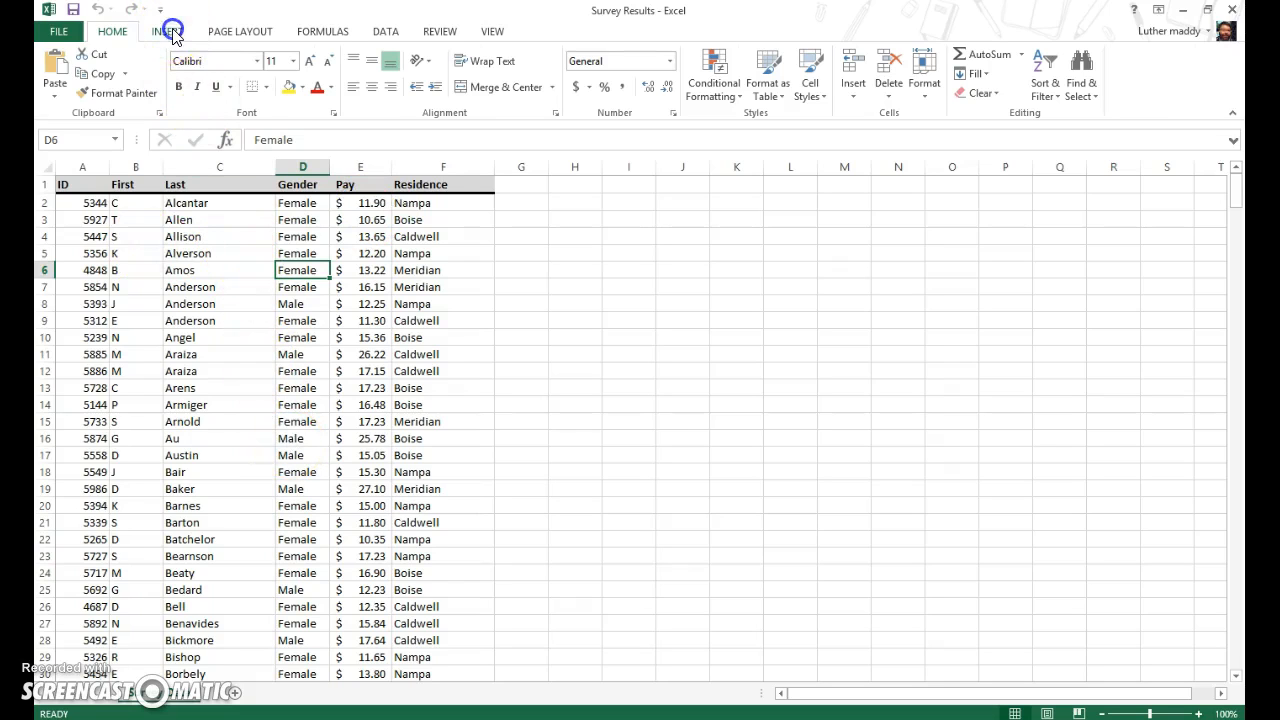
Create a PivotTable from the Survey Data table on a new worksheet
{"action": "left_click", "coordinate": [60, 76]}
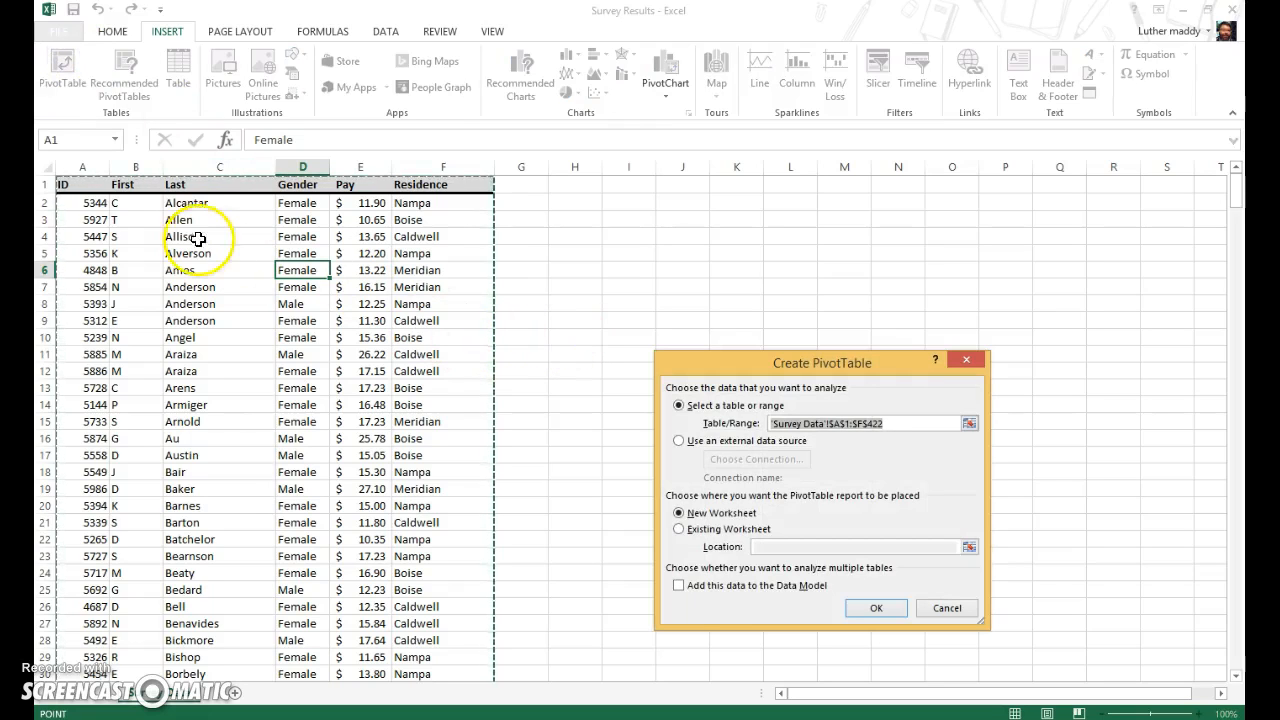
{"action": "mouse_move", "coordinate": [502, 608]}
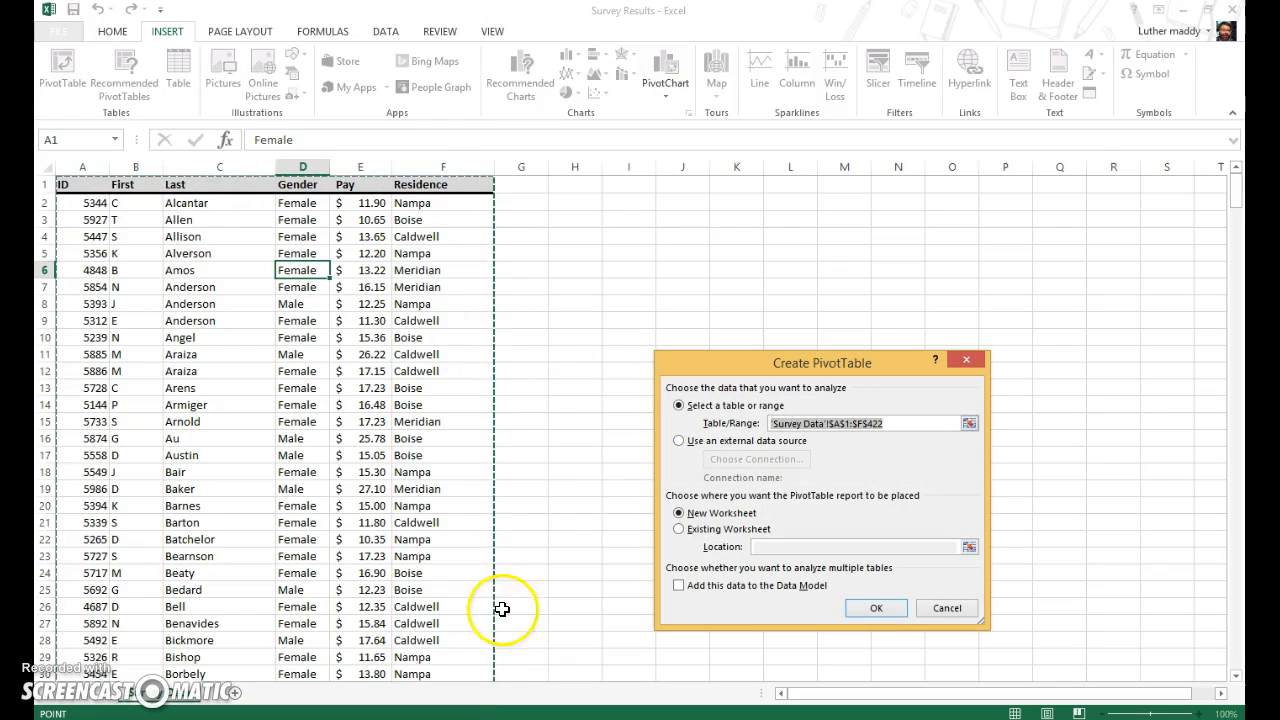
{"action": "mouse_move", "coordinate": [524, 390]}
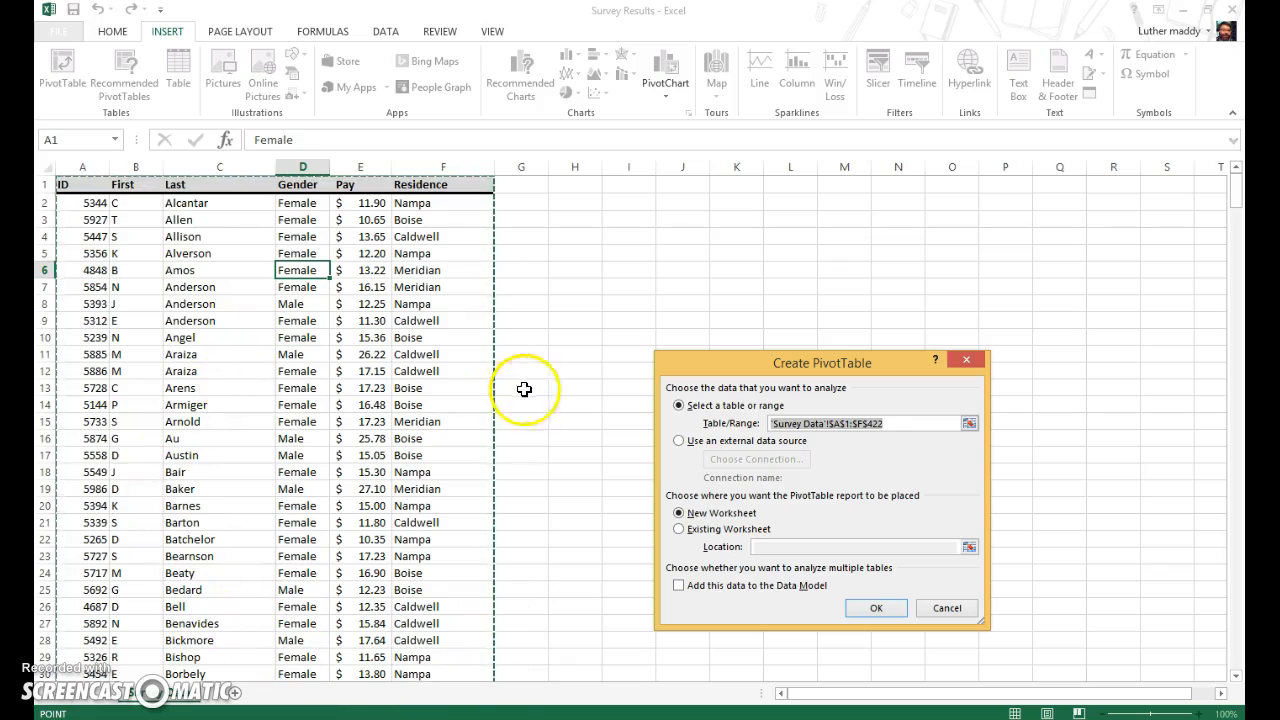
{"action": "mouse_move", "coordinate": [776, 378]}
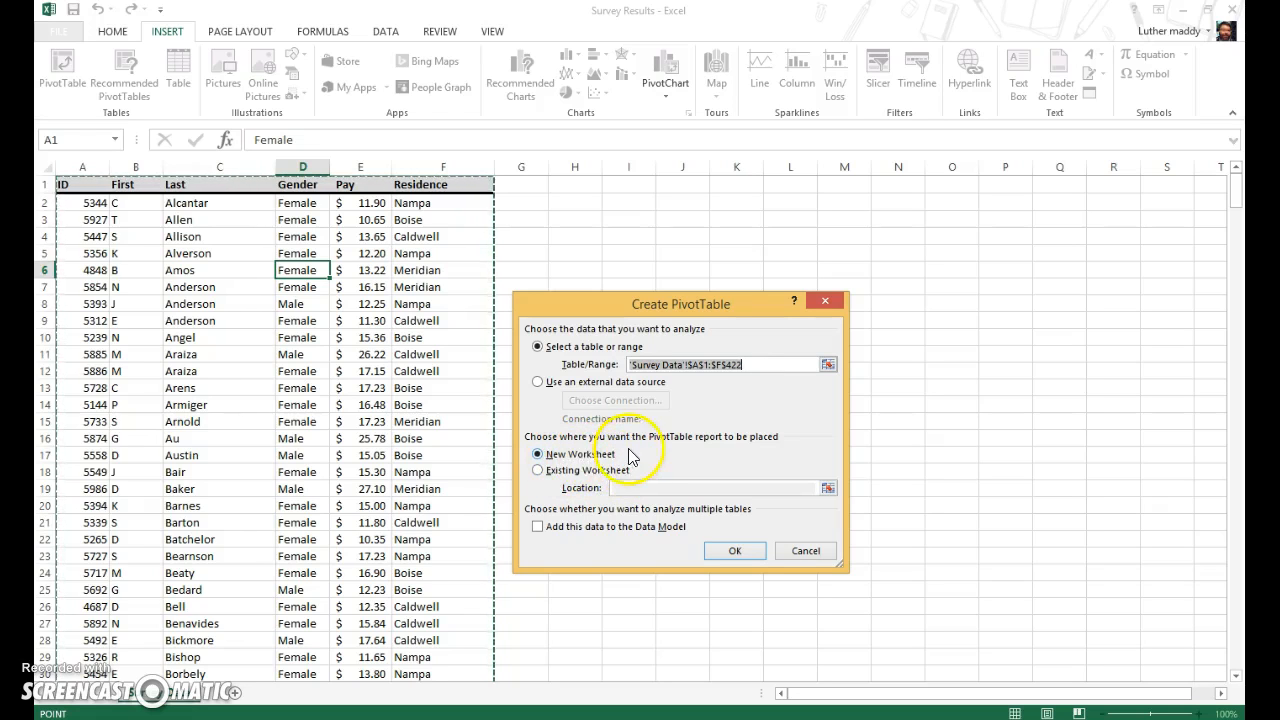
{"action": "left_click", "coordinate": [734, 550]}
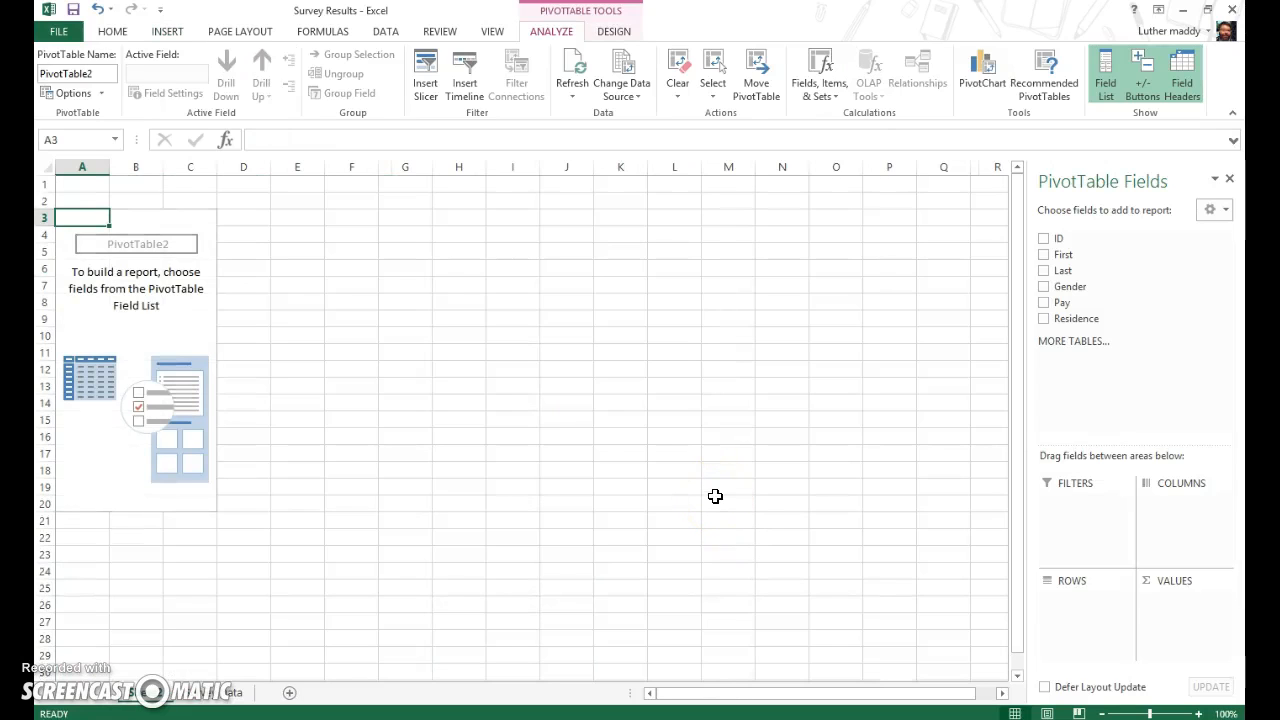
{"action": "mouse_move", "coordinate": [184, 268]}
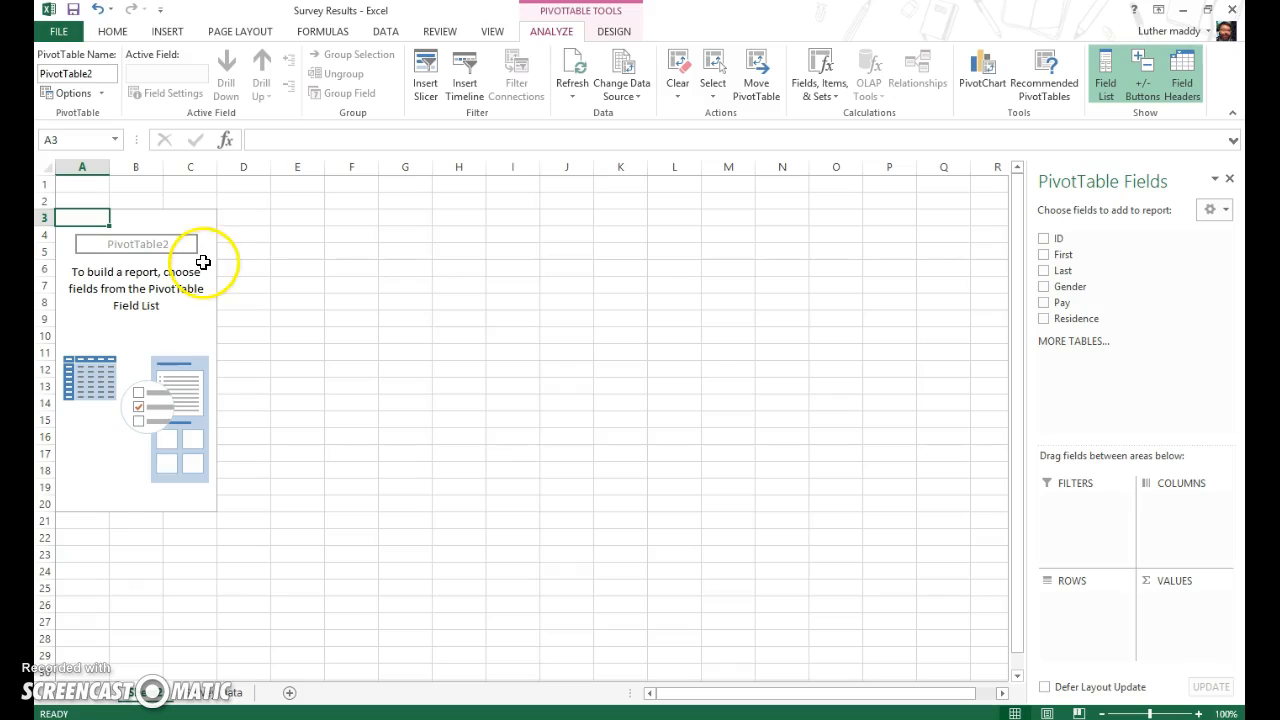
{"action": "mouse_move", "coordinate": [164, 308]}
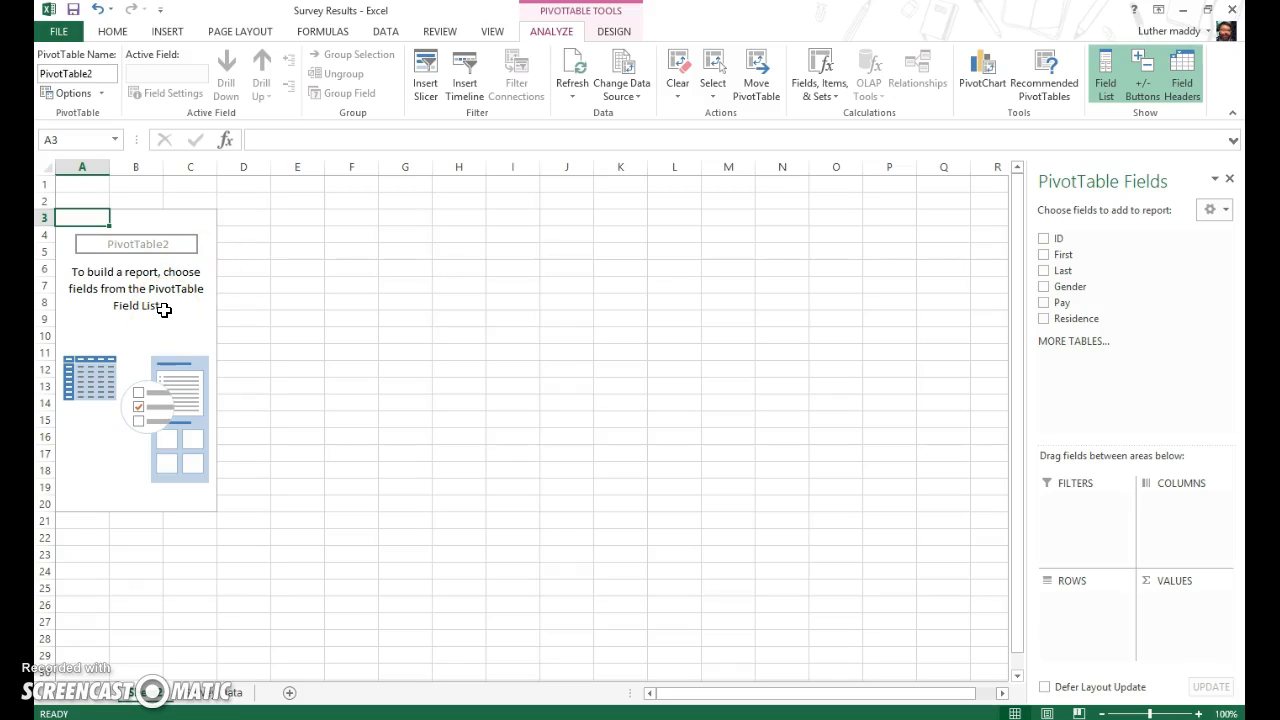
{"action": "mouse_move", "coordinate": [1076, 330]}
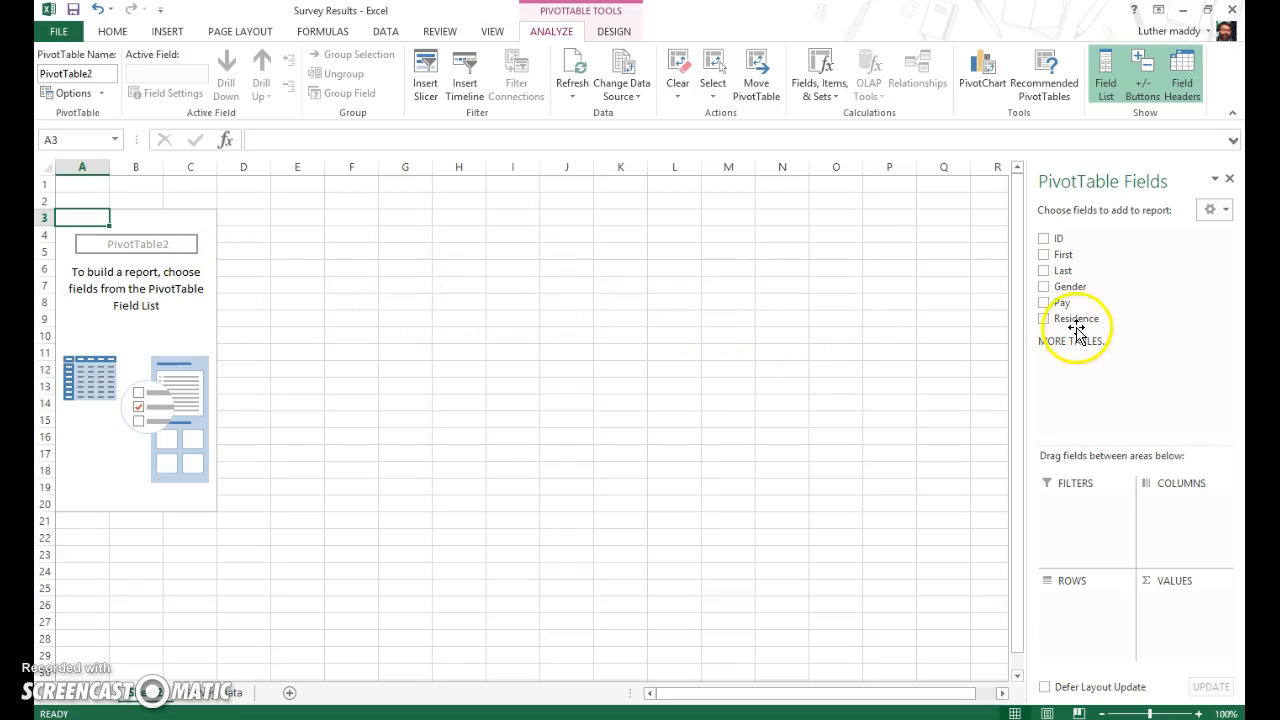
{"action": "mouse_move", "coordinate": [1070, 304]}
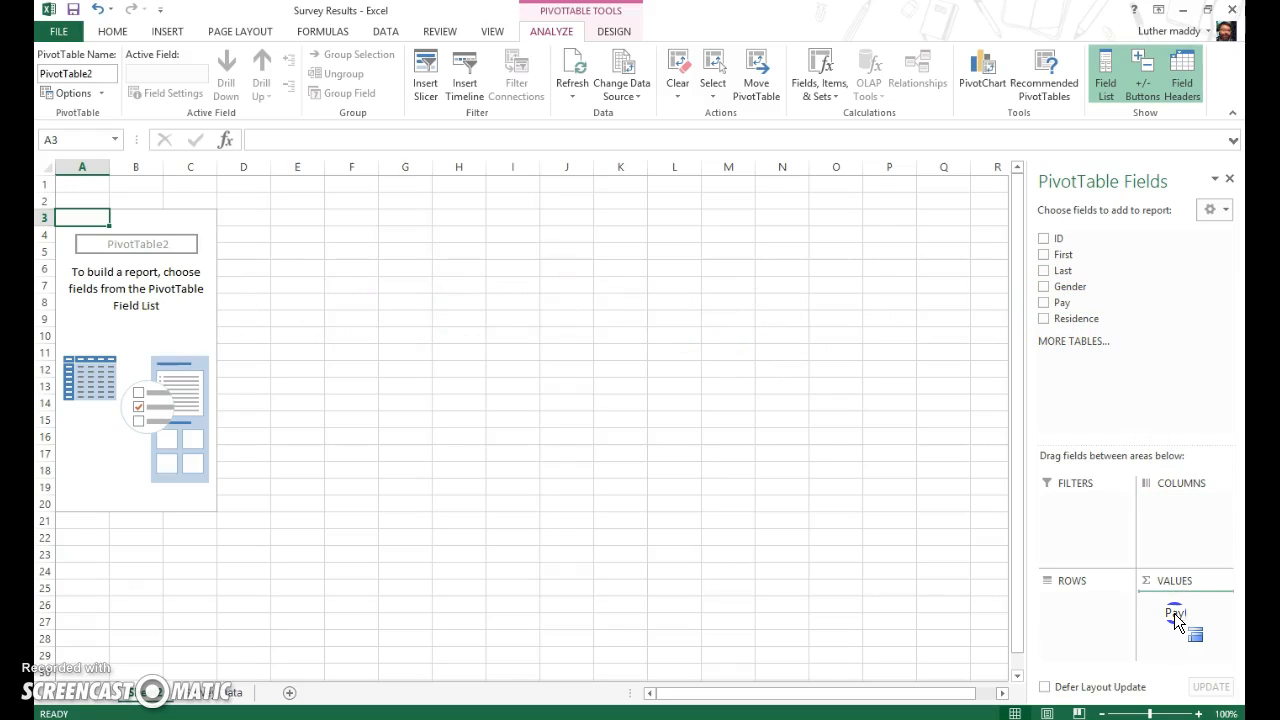
Add the Pay field so the pivot lists each Pay amount with its Sum of Pay
{"action": "left_click", "coordinate": [1044, 302]}
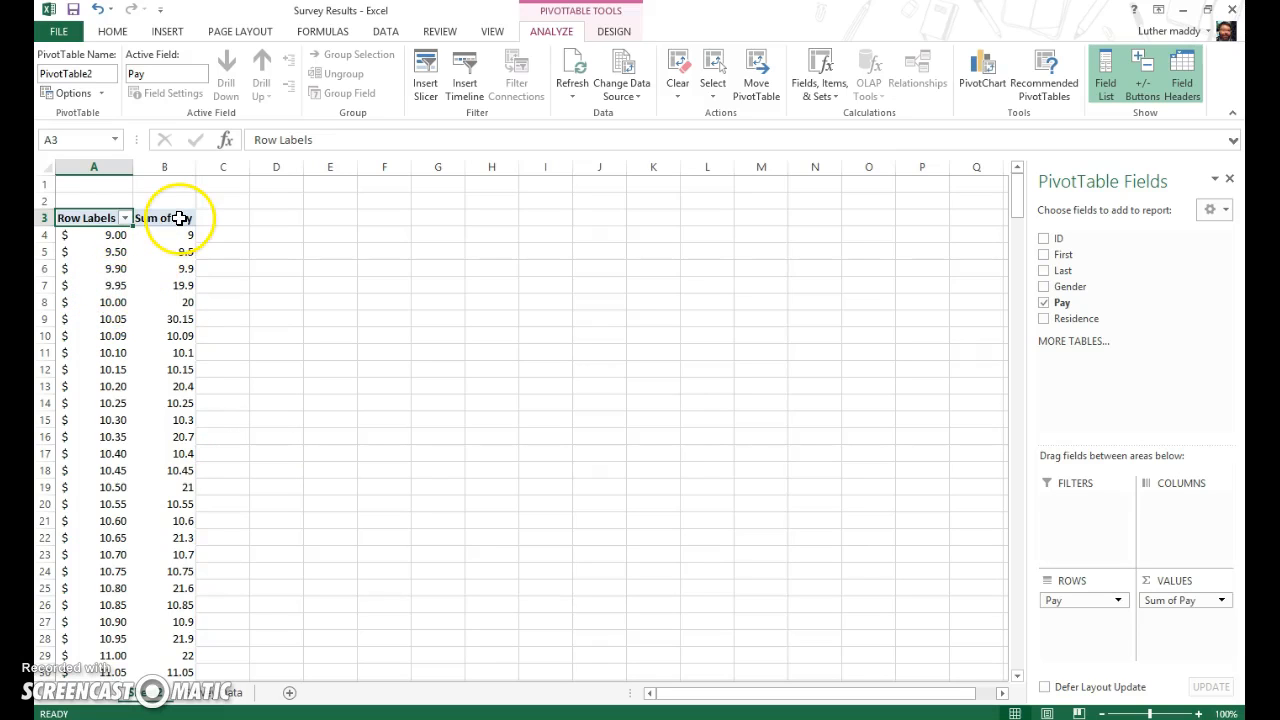
{"action": "mouse_move", "coordinate": [176, 218]}
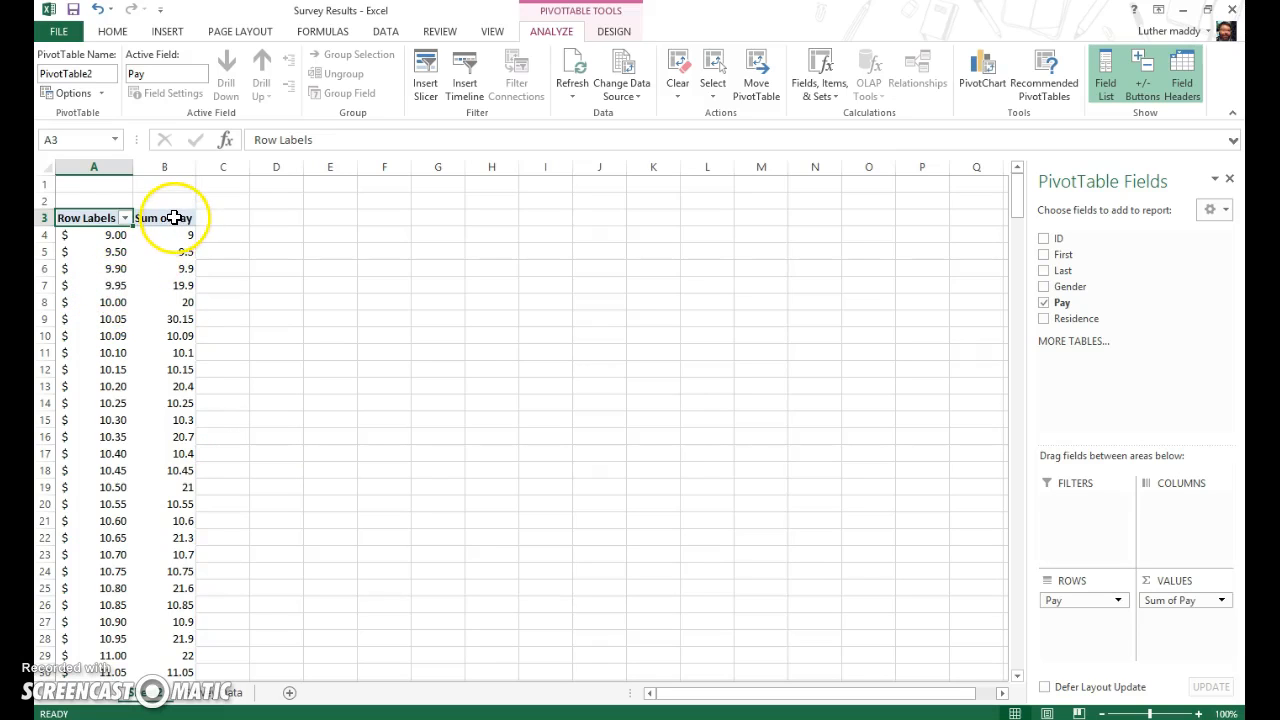
Change the Pay value field to Count instead of Sum
{"action": "double_click", "coordinate": [164, 216]}
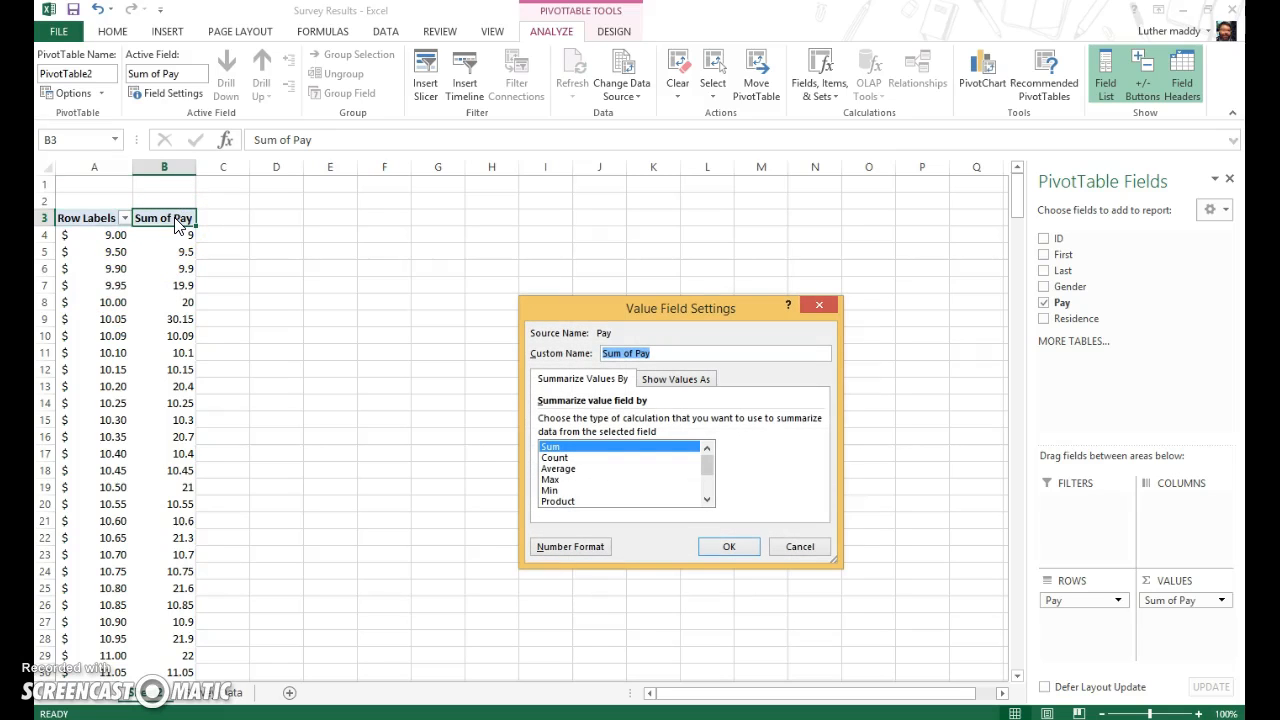
{"action": "left_click", "coordinate": [556, 456]}
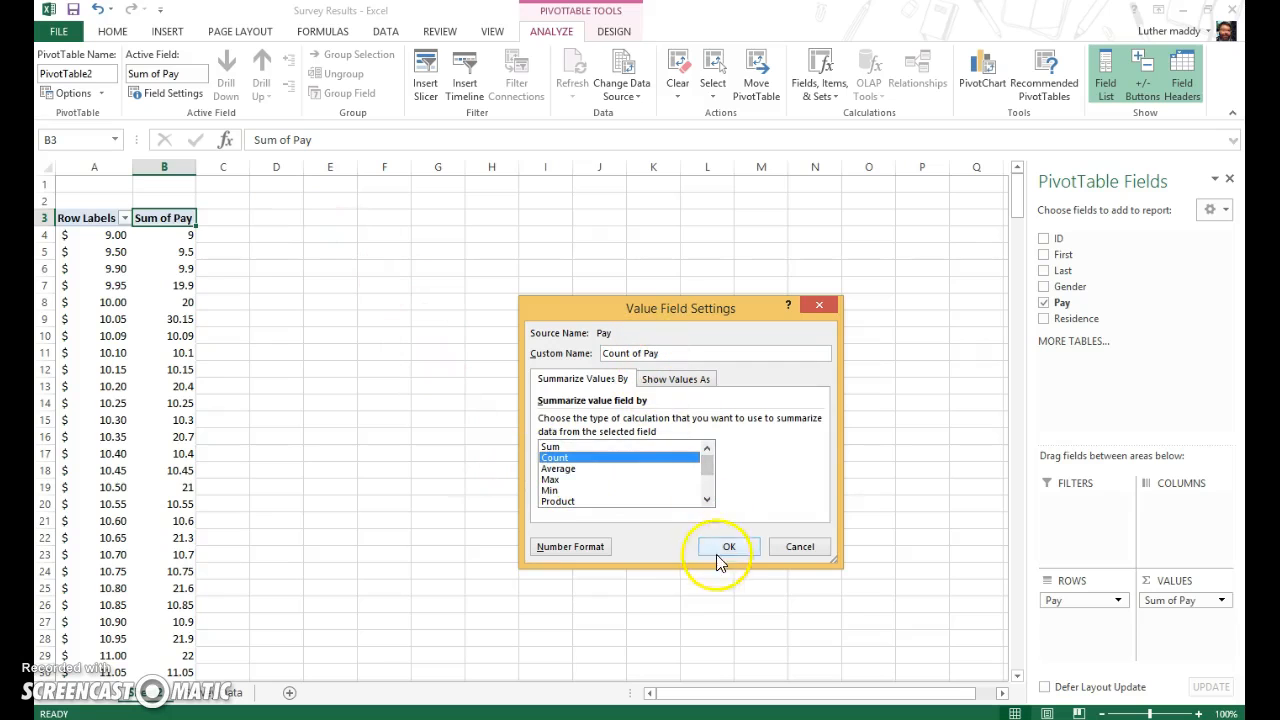
{"action": "left_click", "coordinate": [728, 546]}
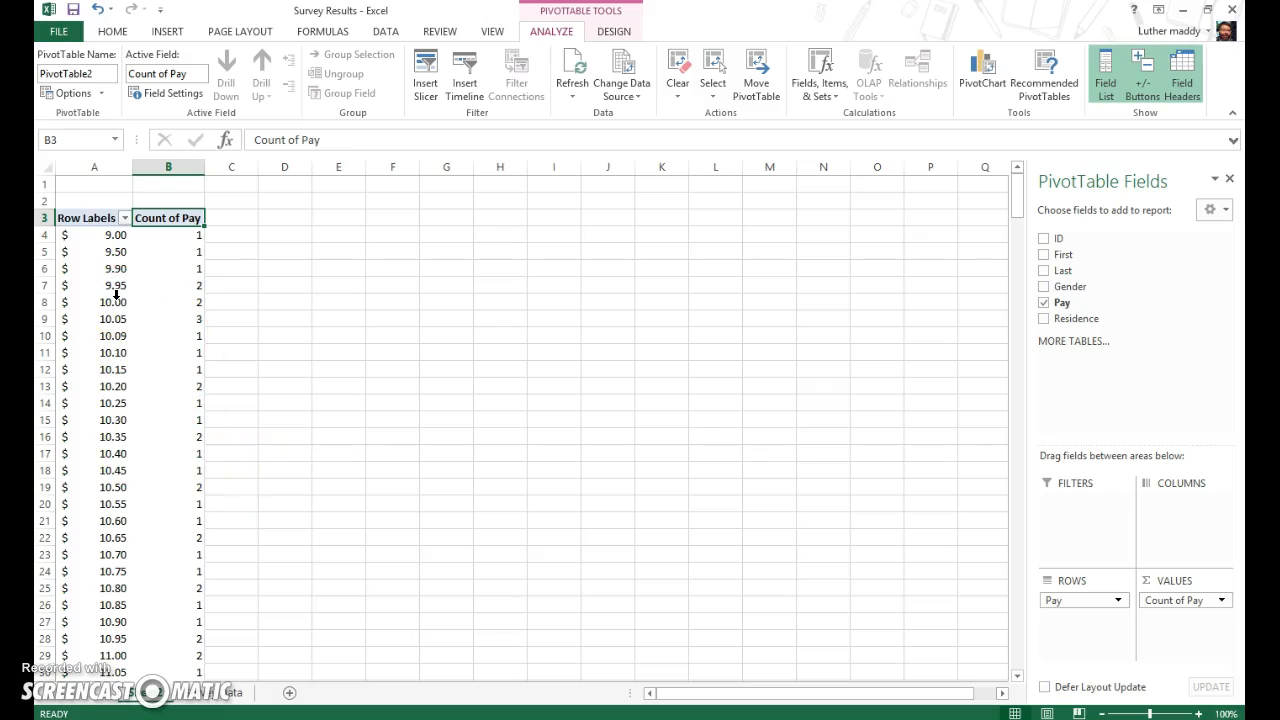
{"action": "mouse_move", "coordinate": [112, 268]}
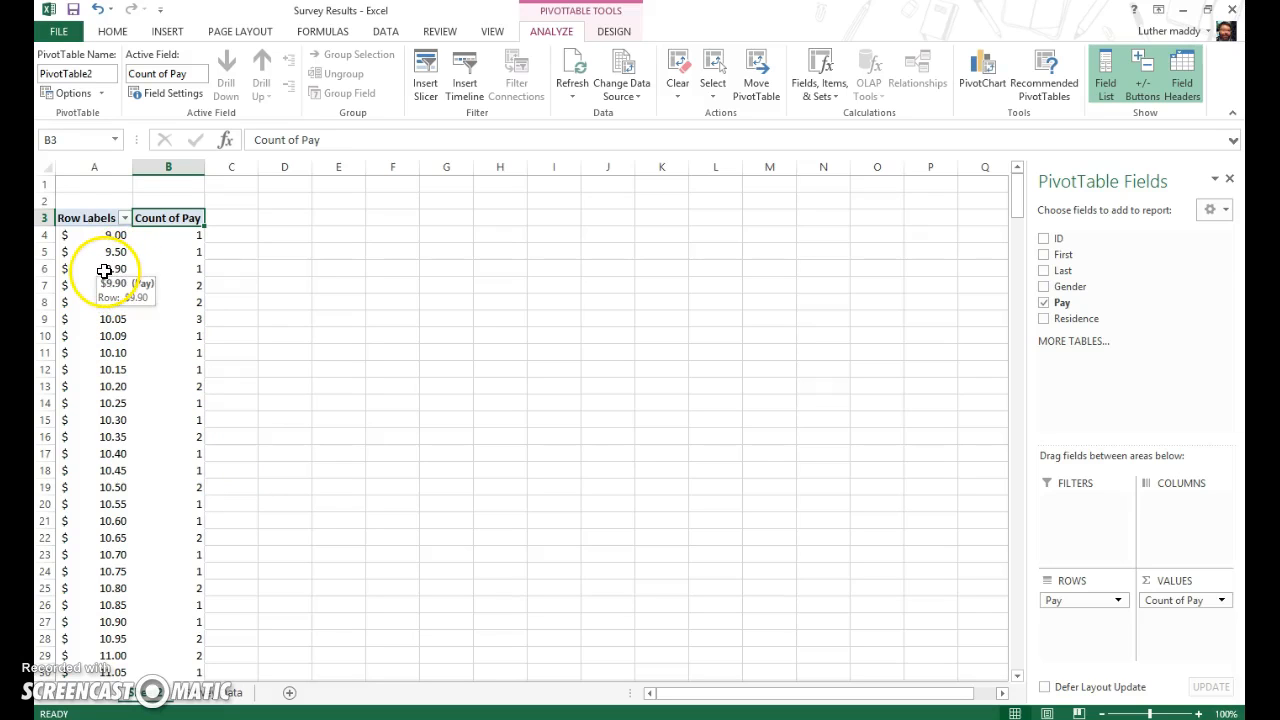
Group the Pay row labels into classes of width 2, from 9 through 29, each with a count
{"action": "right_click", "coordinate": [94, 268]}
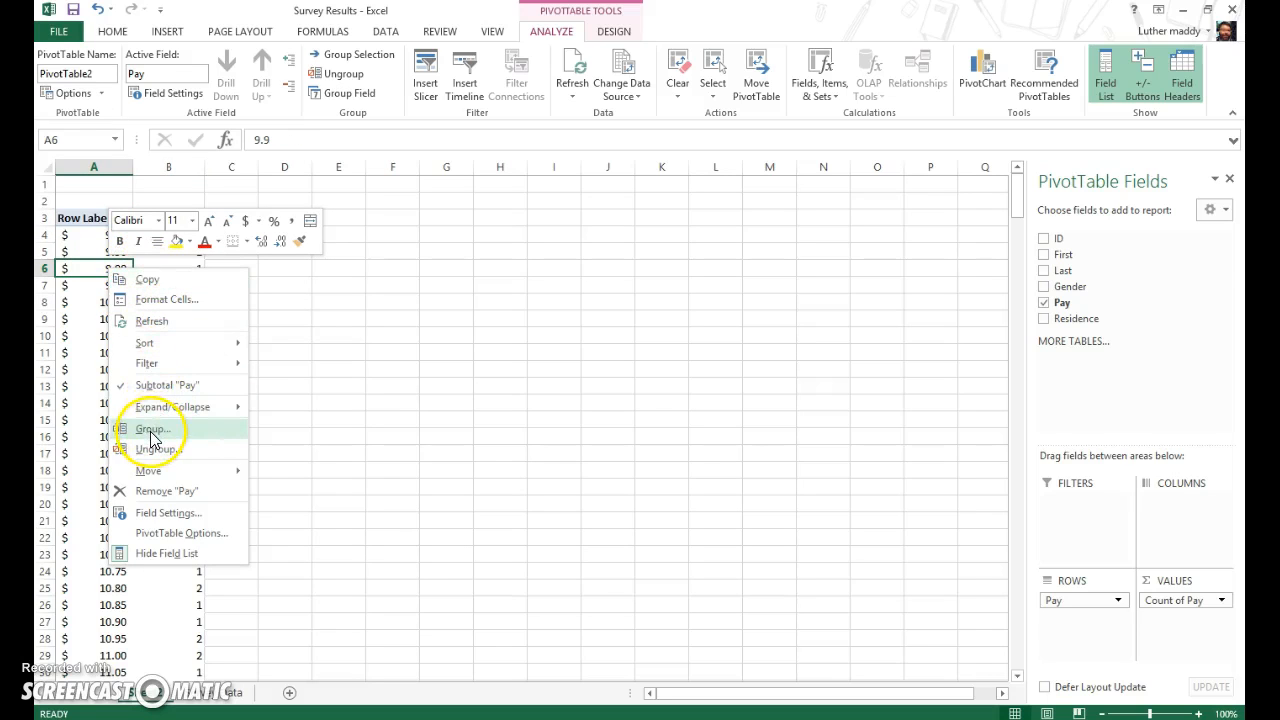
{"action": "left_click", "coordinate": [150, 428]}
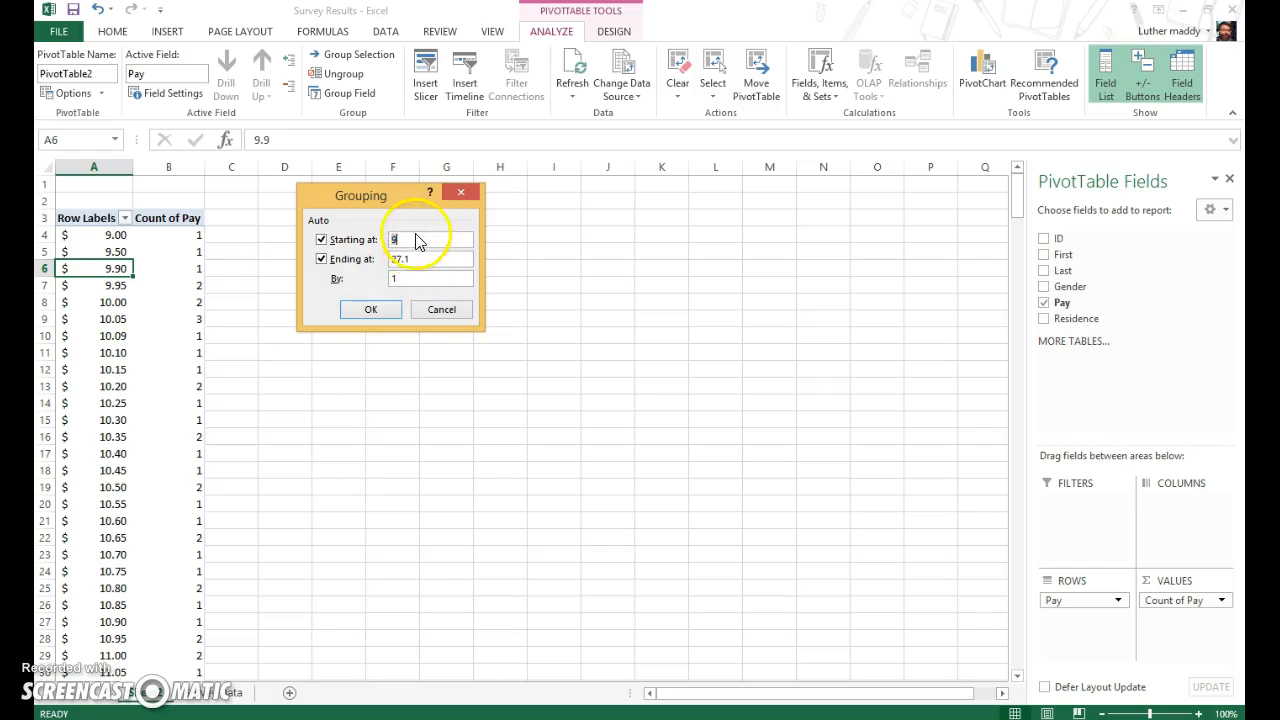
{"action": "left_click", "coordinate": [430, 278]}
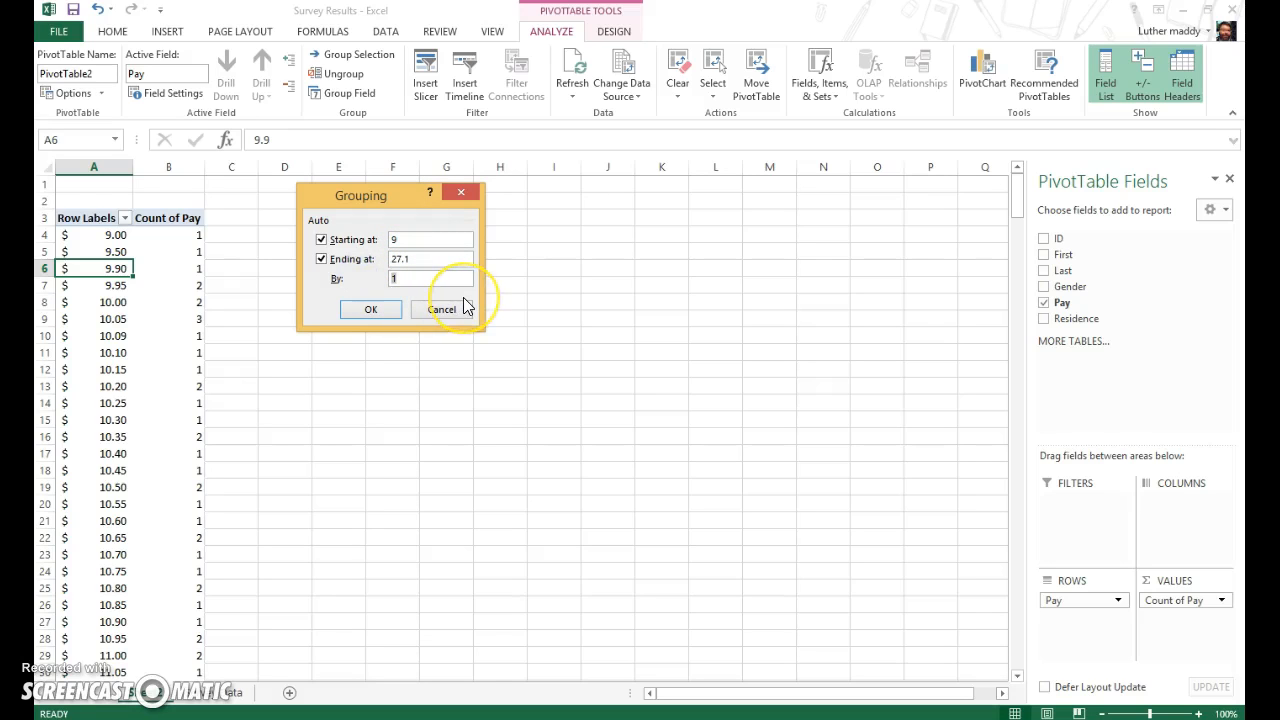
{"action": "type", "text": "2"}
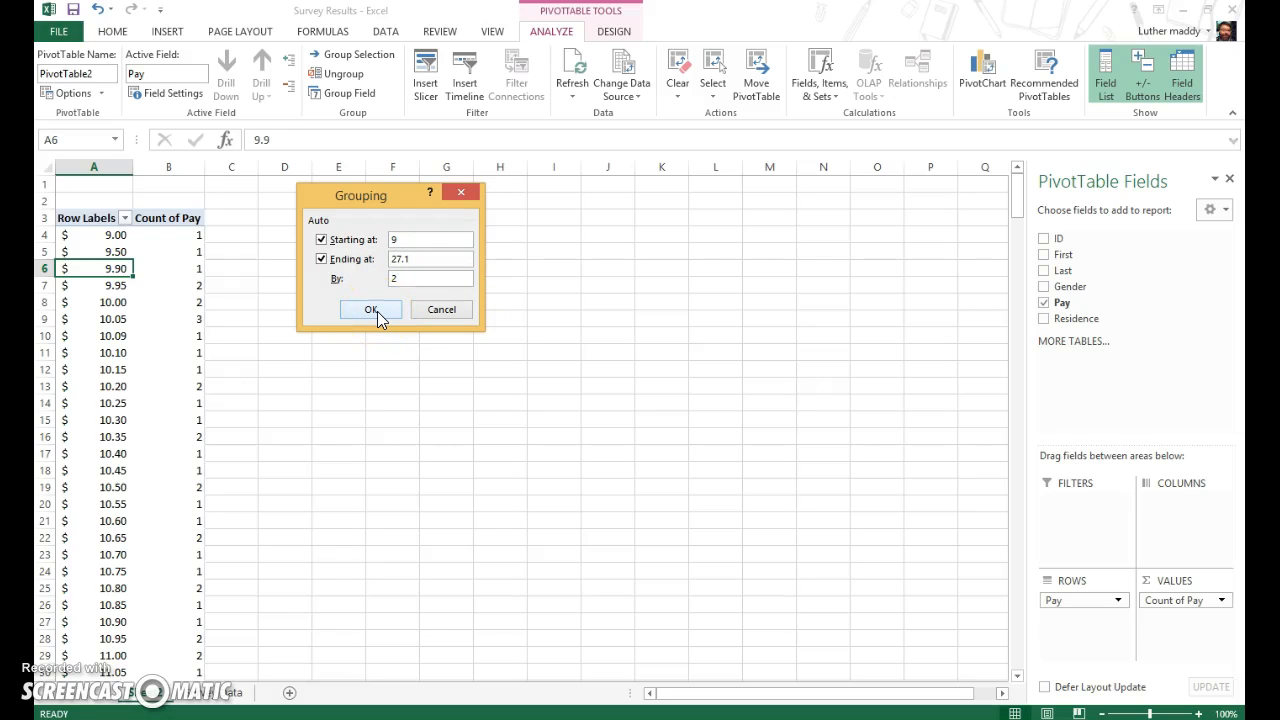
{"action": "left_click", "coordinate": [372, 308]}
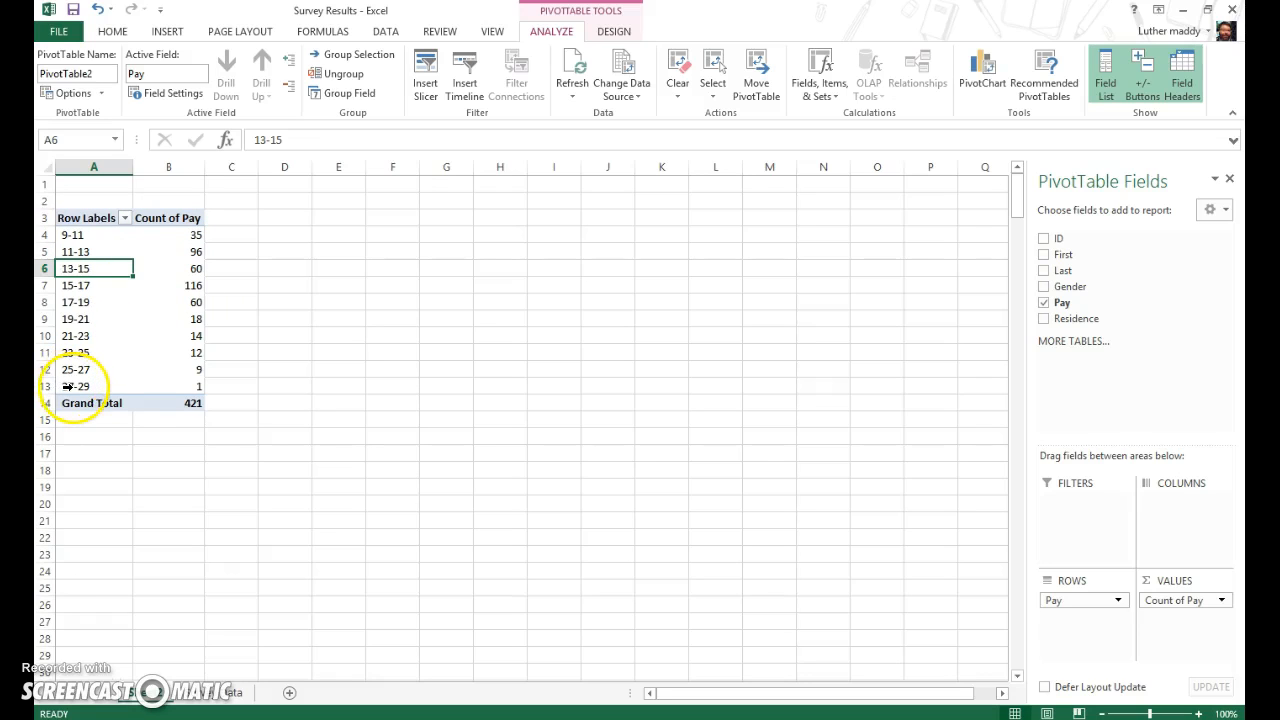
{"action": "mouse_move", "coordinate": [184, 384]}
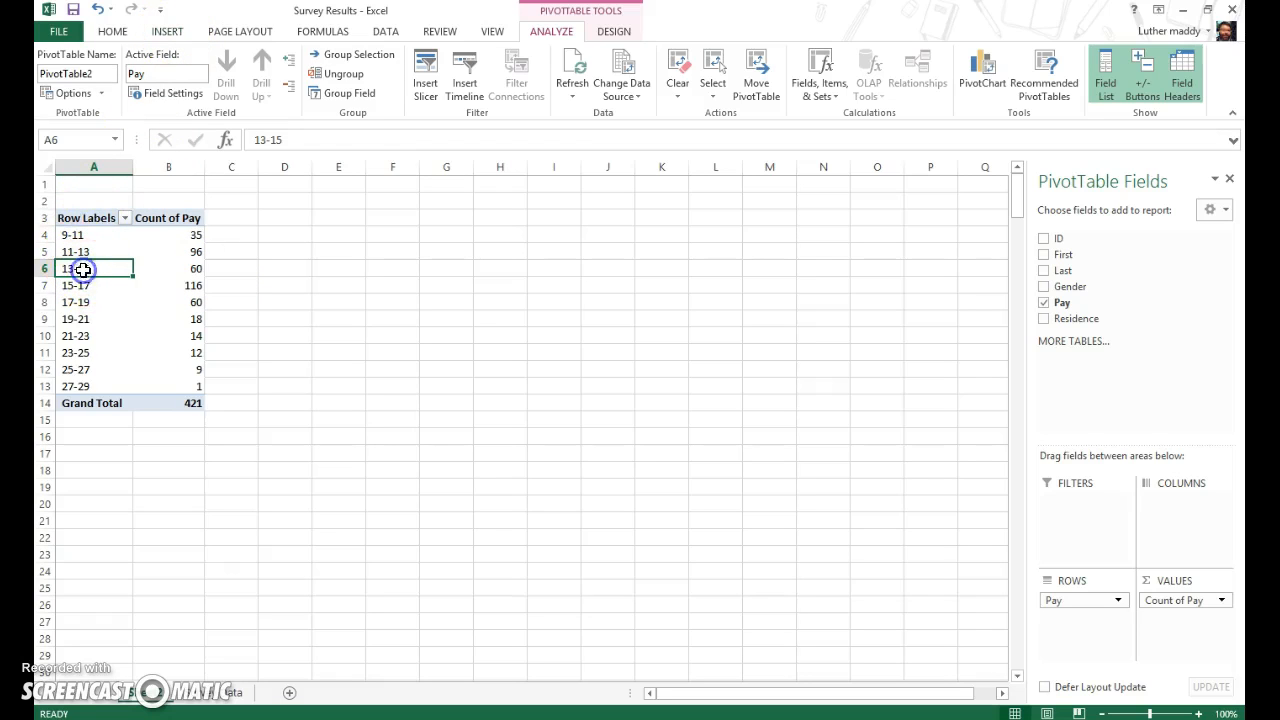
Insert a clustered column PivotChart of the Count of Pay per class
{"action": "left_click", "coordinate": [168, 32]}
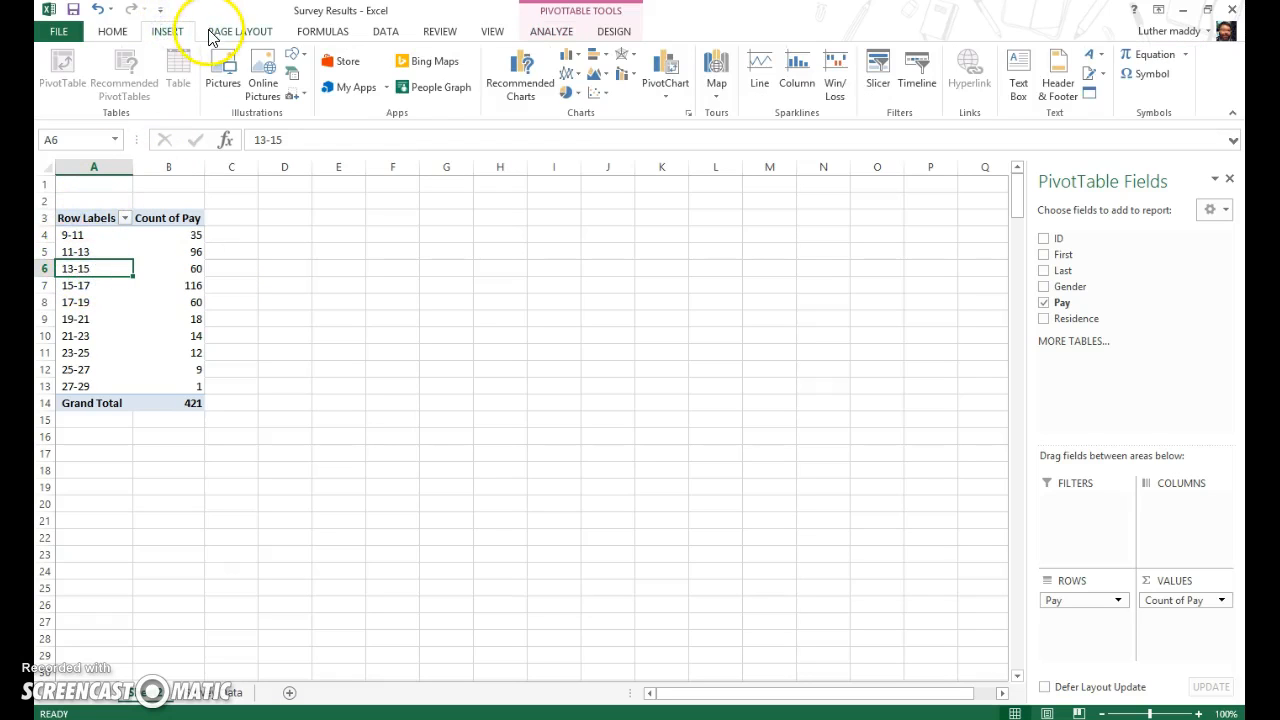
{"action": "mouse_move", "coordinate": [568, 56]}
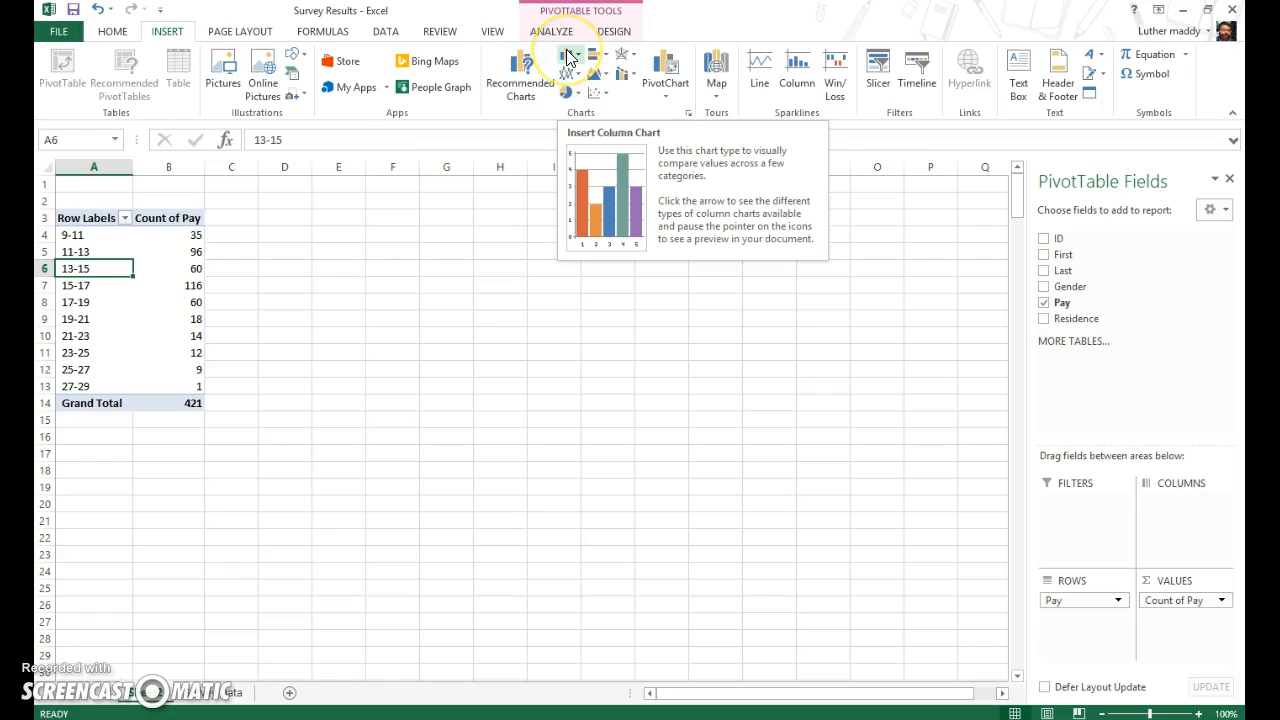
{"action": "mouse_move", "coordinate": [560, 56]}
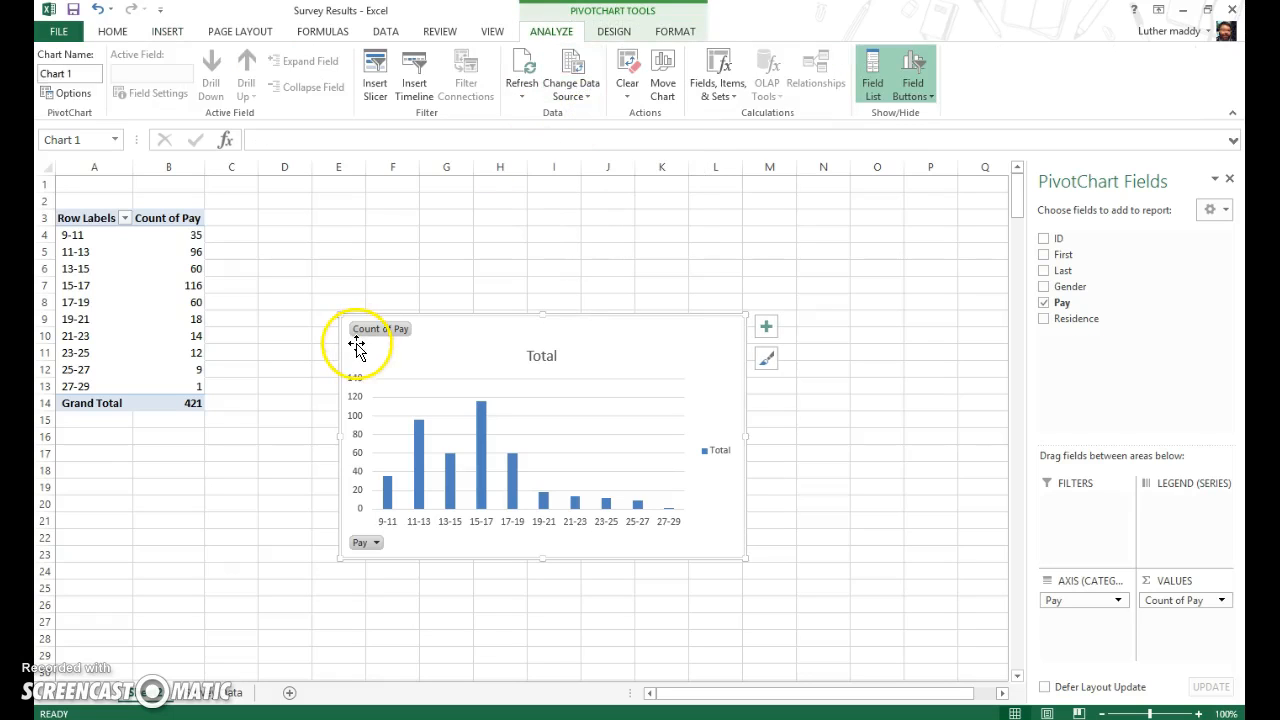
{"action": "mouse_move", "coordinate": [478, 464]}
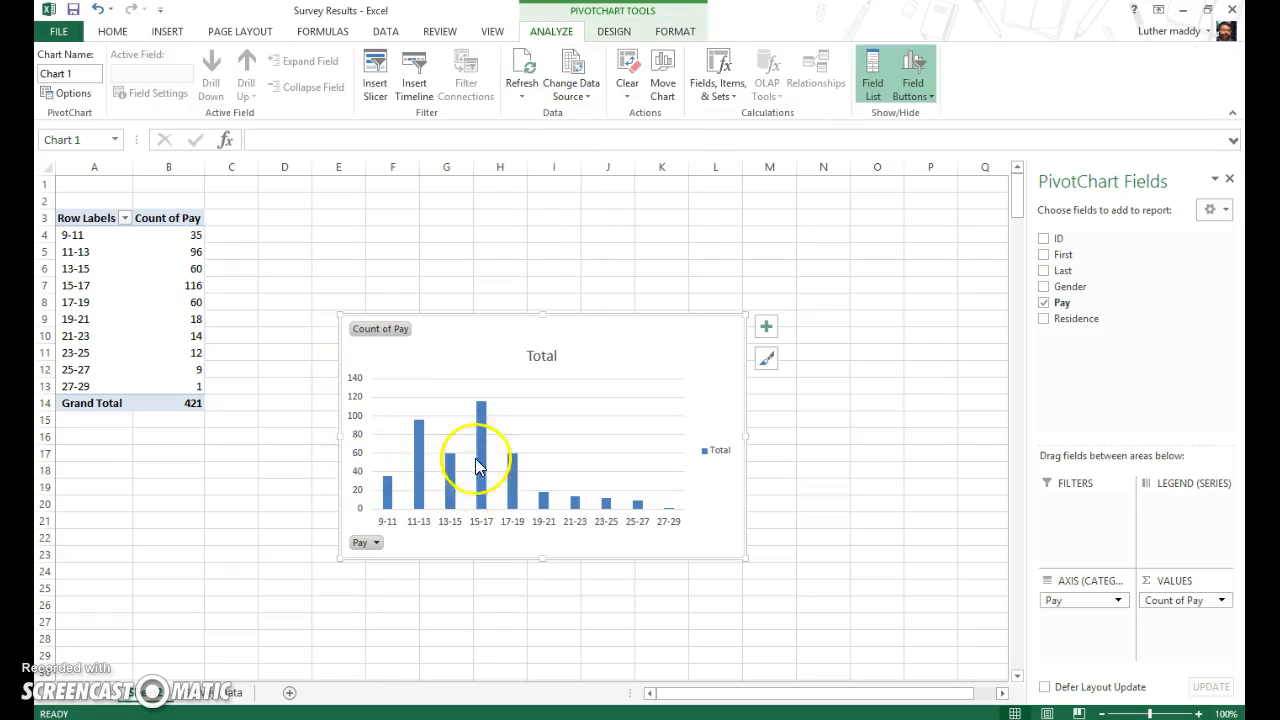